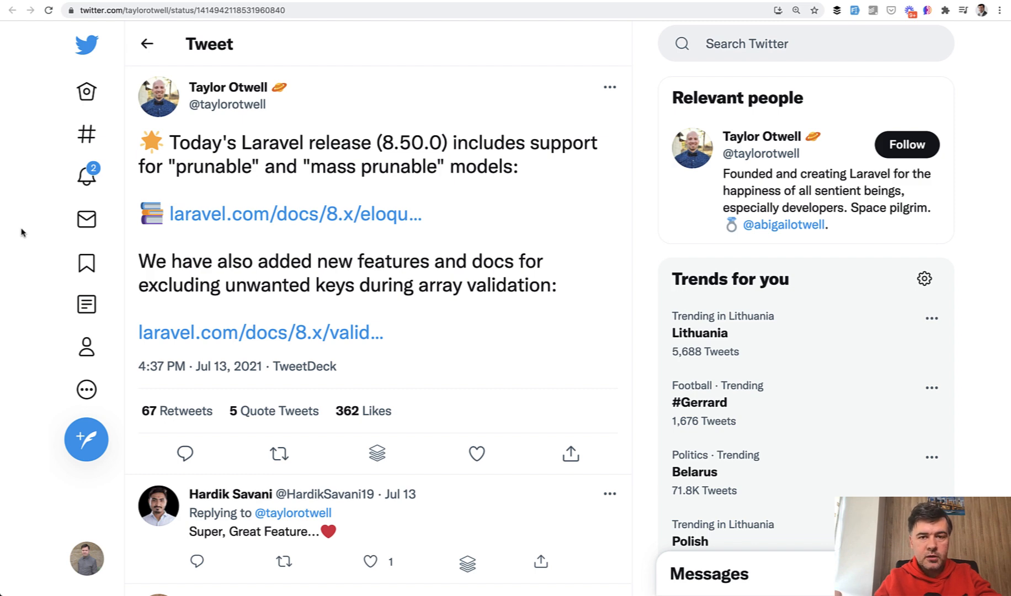
Follow the tweet's laravel.com/docs/8.x/eloquent link and scroll to the Pruning Models section
{"action": "left_click", "coordinate": [295, 214]}
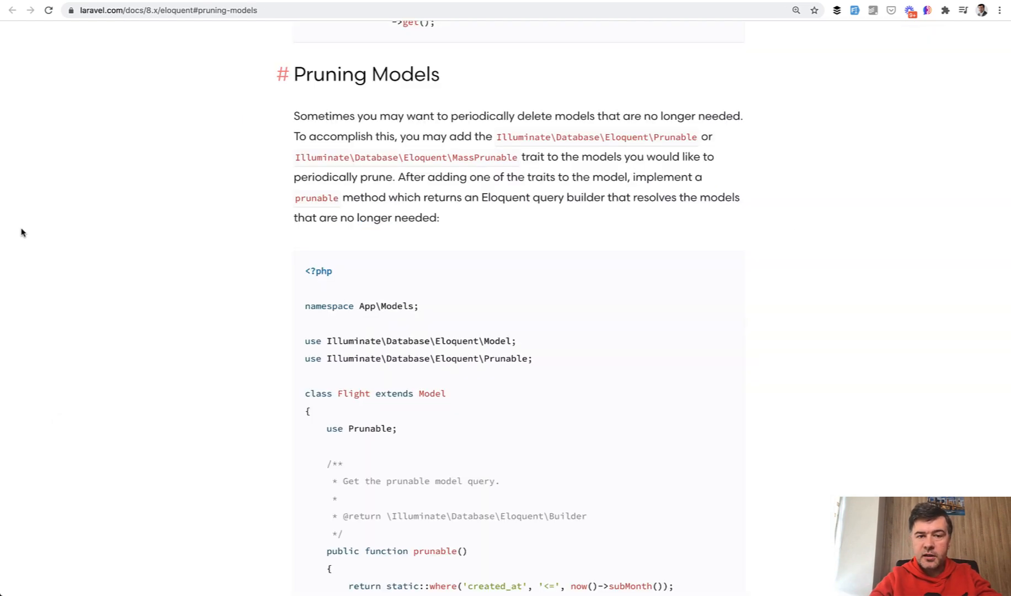
{"action": "mouse_move", "coordinate": [269, 311]}
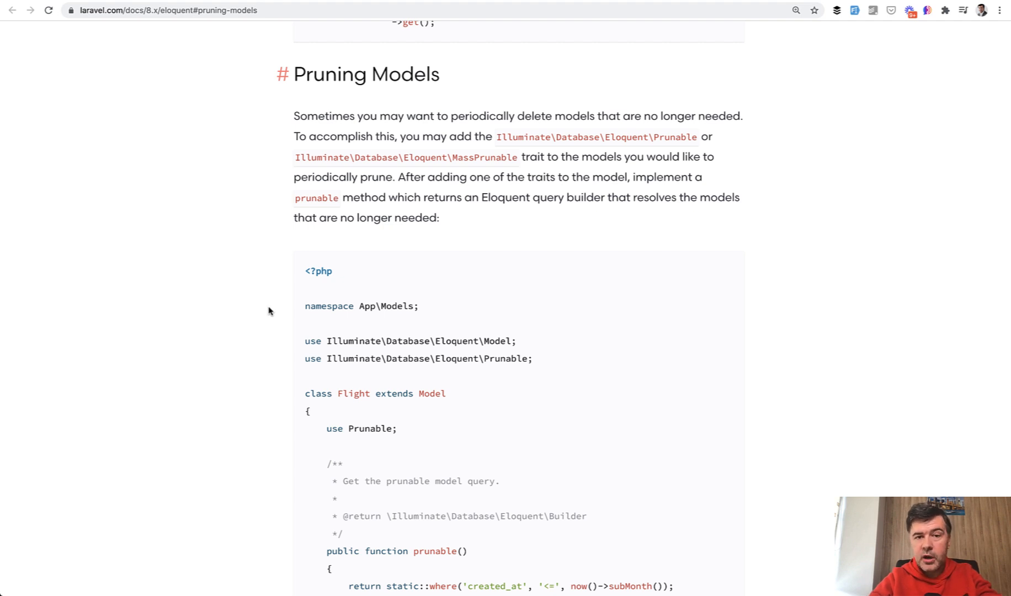
{"action": "scroll", "scroll_direction": "down", "scroll_amount": 3}
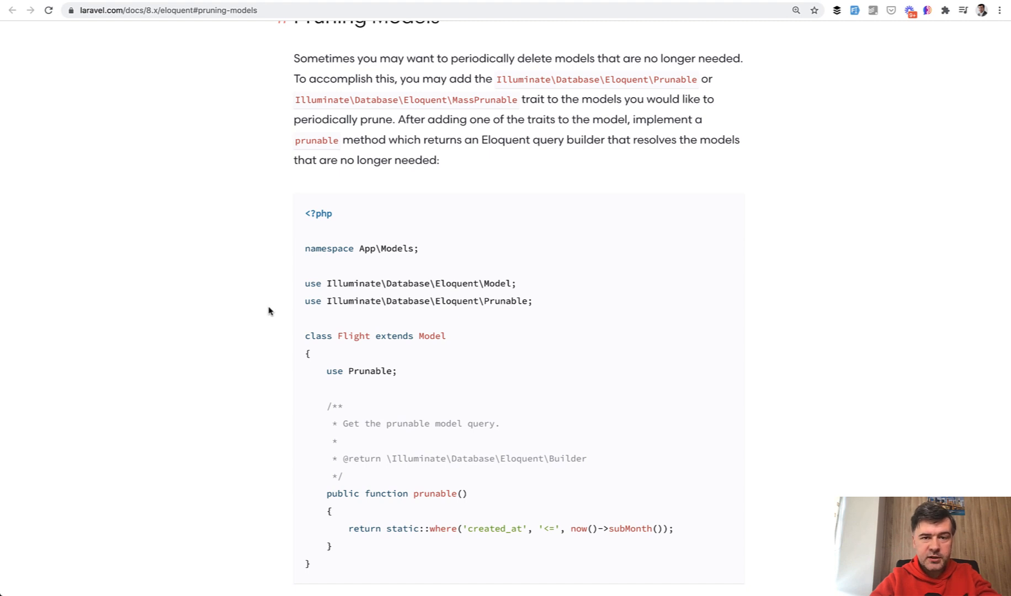
{"action": "scroll", "scroll_direction": "down", "scroll_amount": 3}
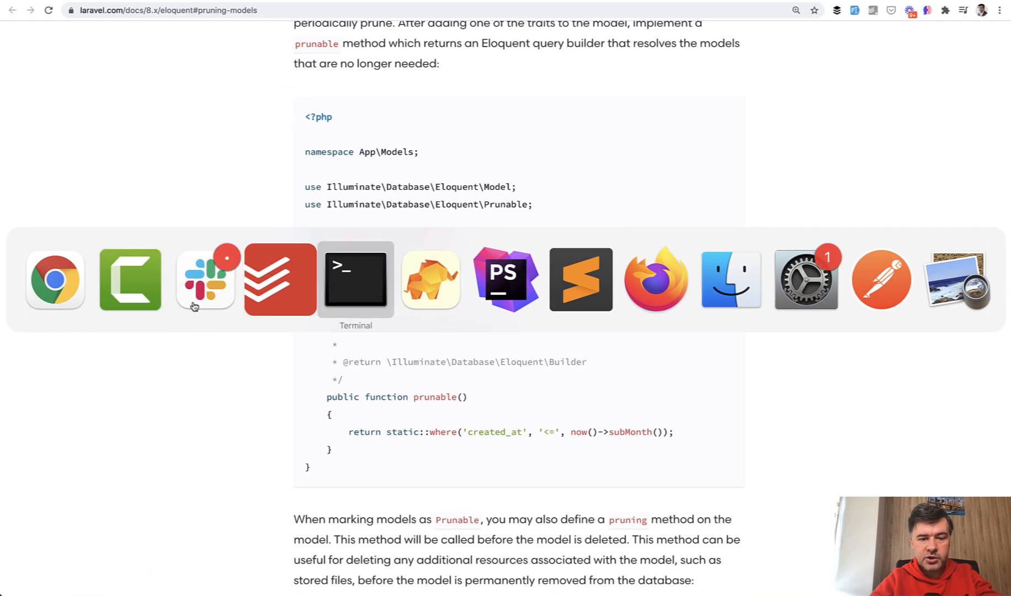
Review Log.php in PhpStorm: Prunable trait with a prunable() query using subWeek()
{"action": "left_click", "coordinate": [505, 279]}
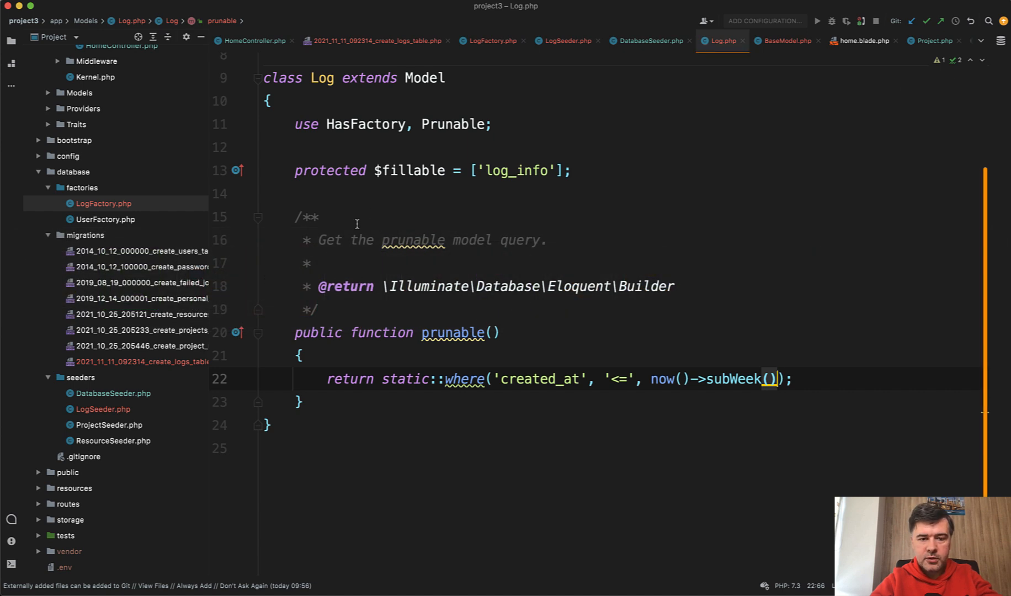
{"action": "scroll", "scroll_direction": "up", "scroll_amount": 3}
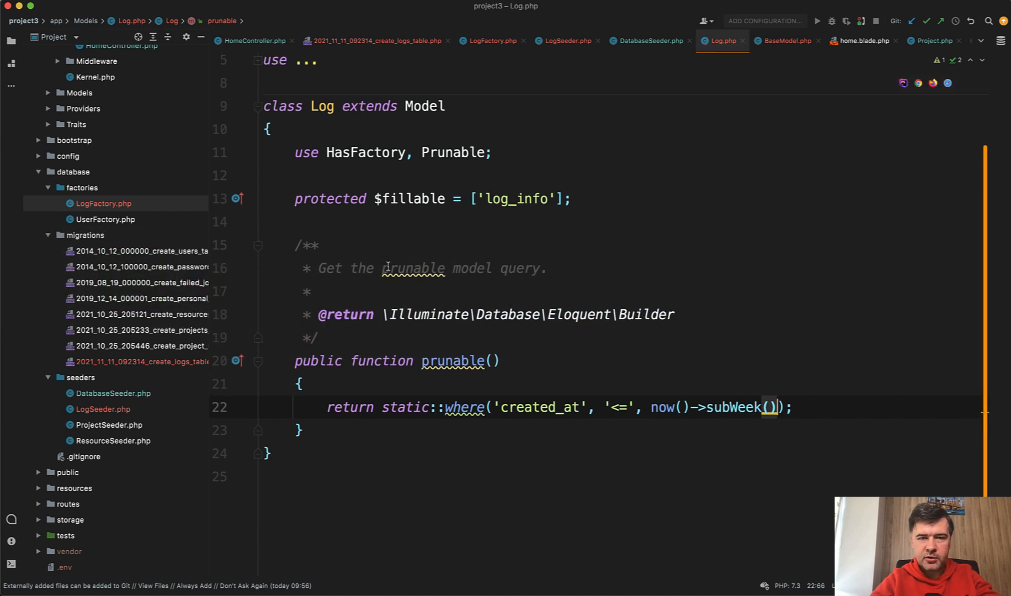
{"action": "mouse_move", "coordinate": [413, 268]}
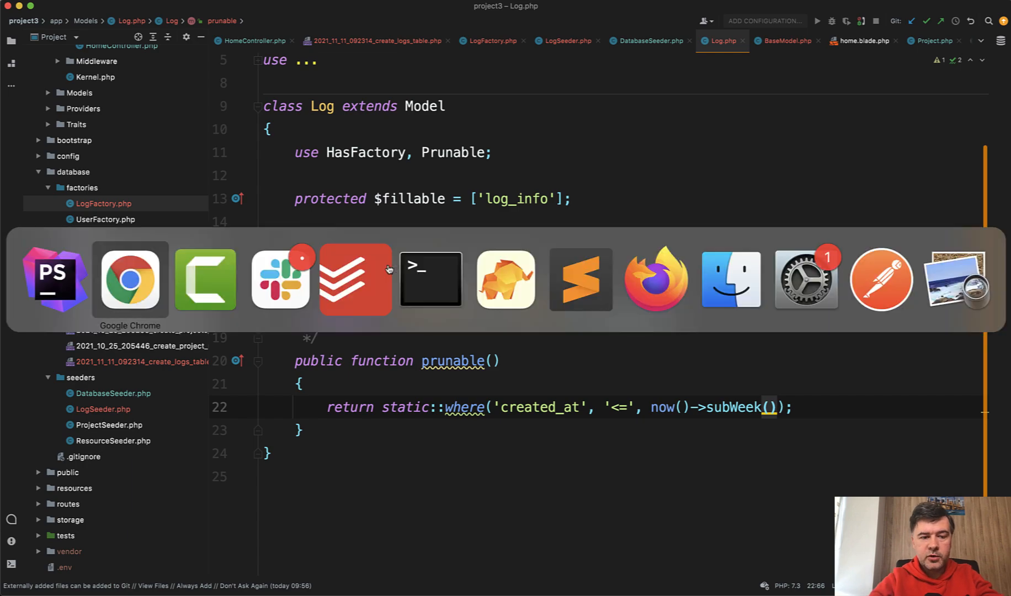
{"action": "left_click", "coordinate": [506, 278]}
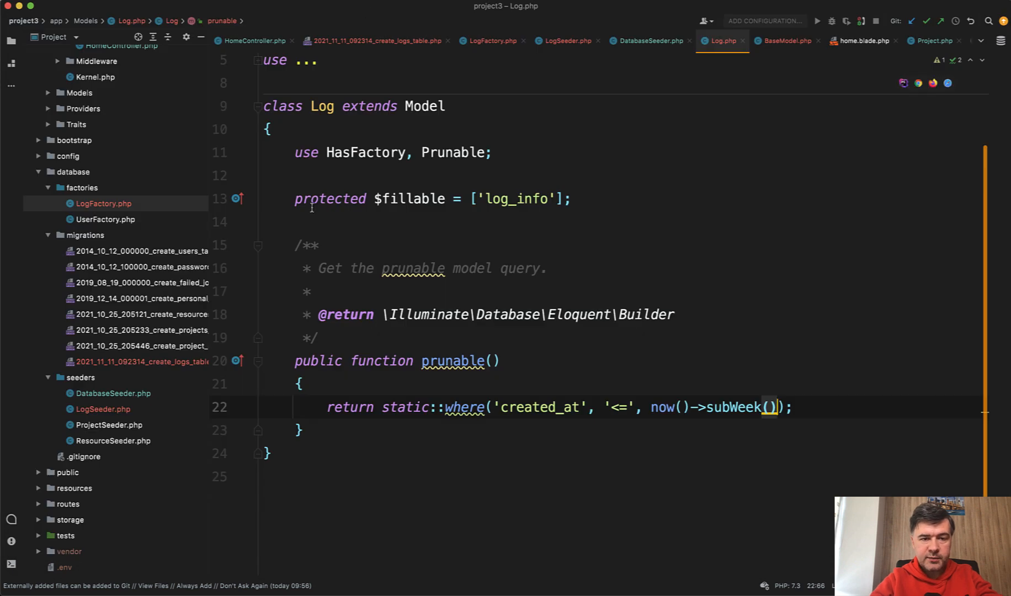
{"action": "left_click", "coordinate": [455, 152]}
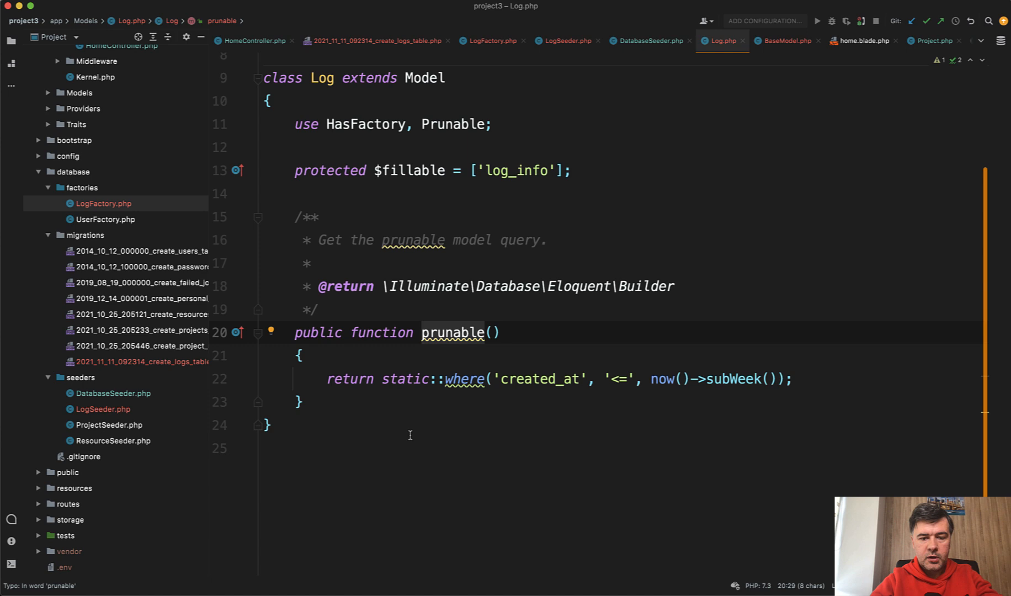
{"action": "left_click", "coordinate": [476, 379]}
{"action": "type", "text": "php"}
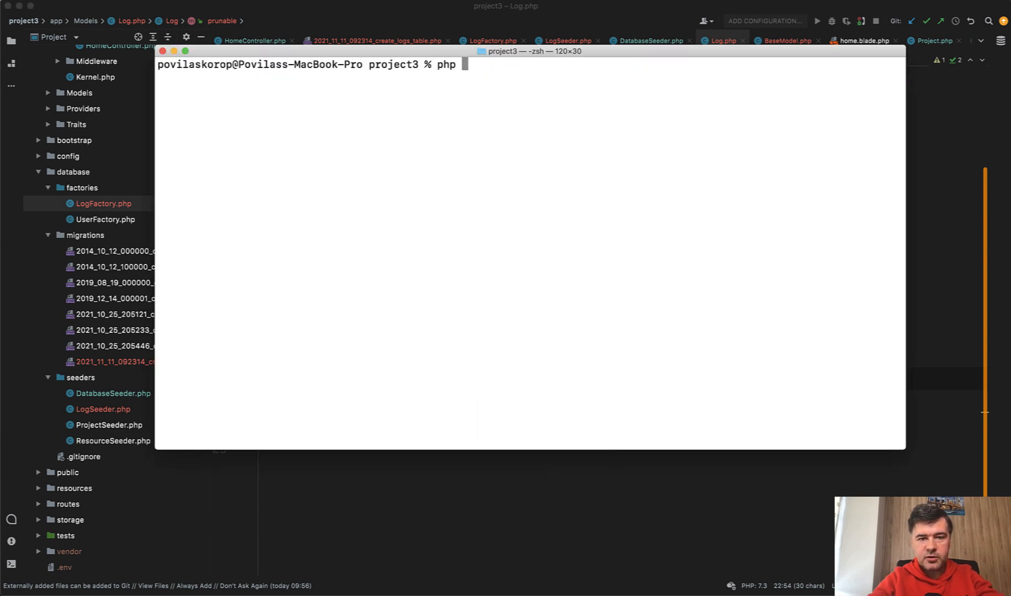
Run php artisan model:prune --pretend (3988 records), then model:prune, deleting 3989 Log records
{"action": "type", "text": "artisan model:p"}
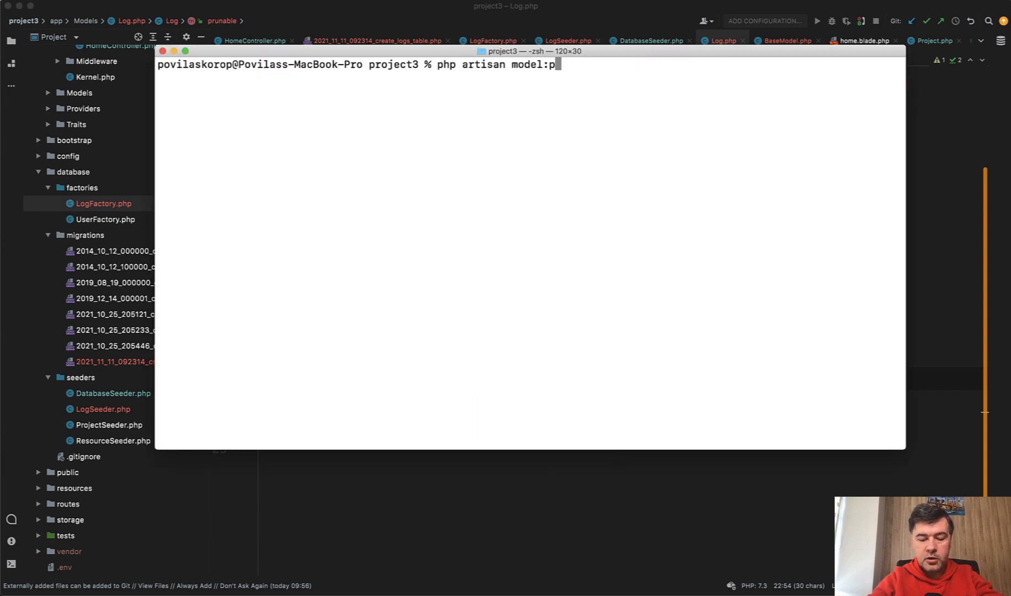
{"action": "type", "text": "rune"}
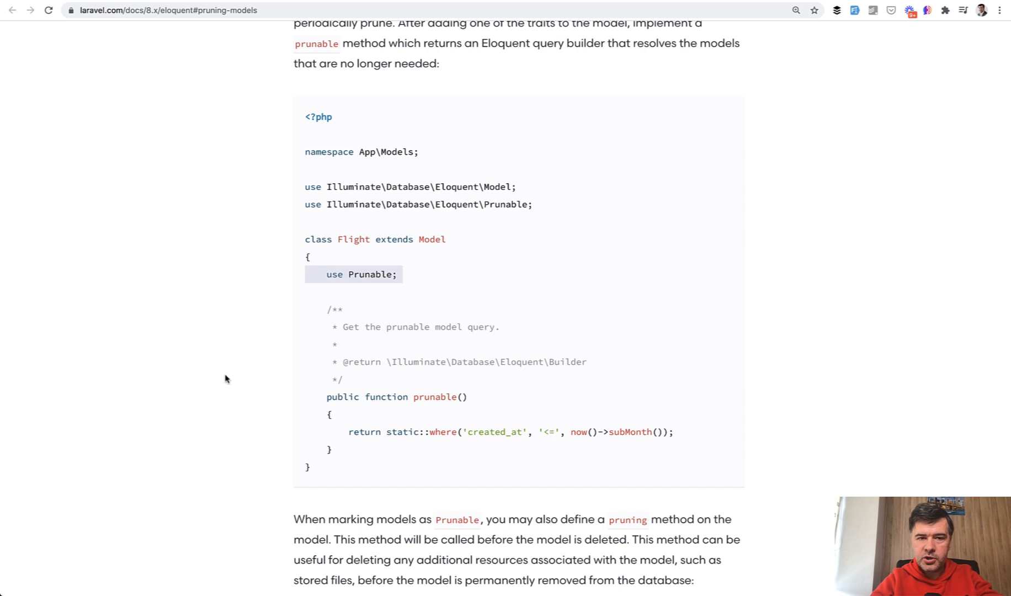
{"action": "left_click", "coordinate": [167, 10]}
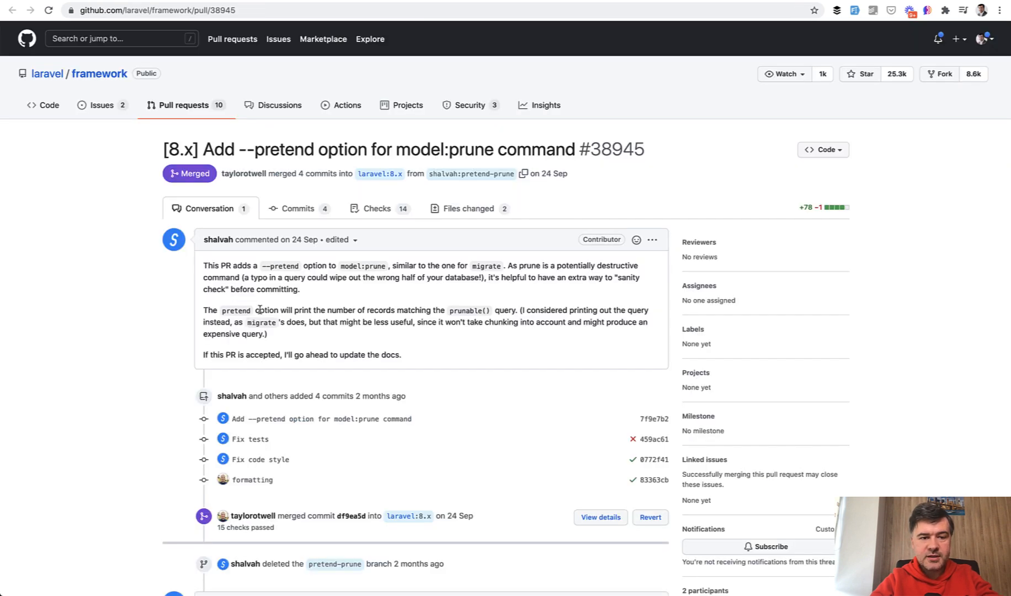
{"action": "mouse_move", "coordinate": [271, 311]}
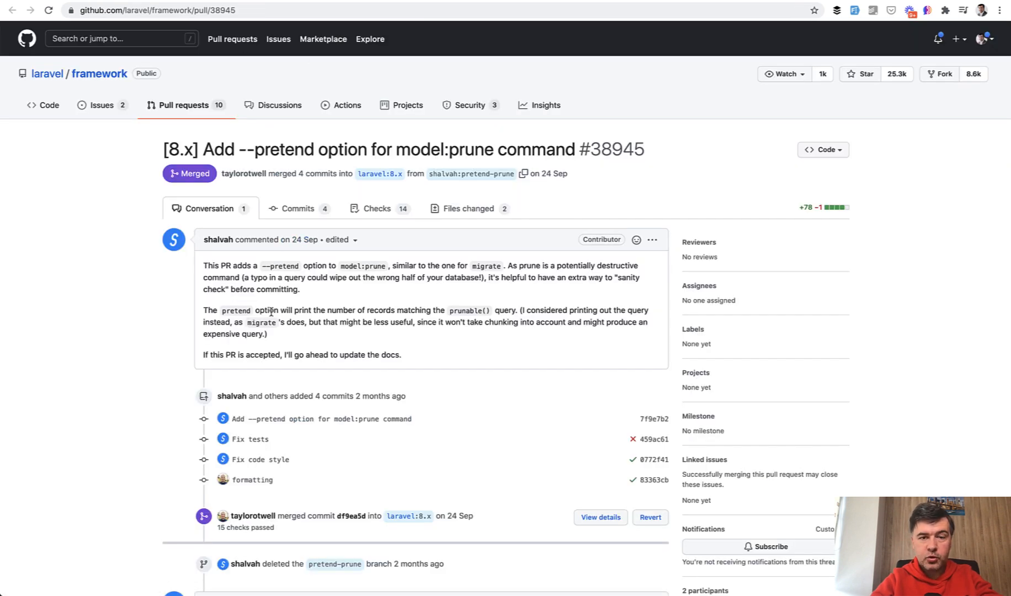
{"action": "mouse_move", "coordinate": [236, 318]}
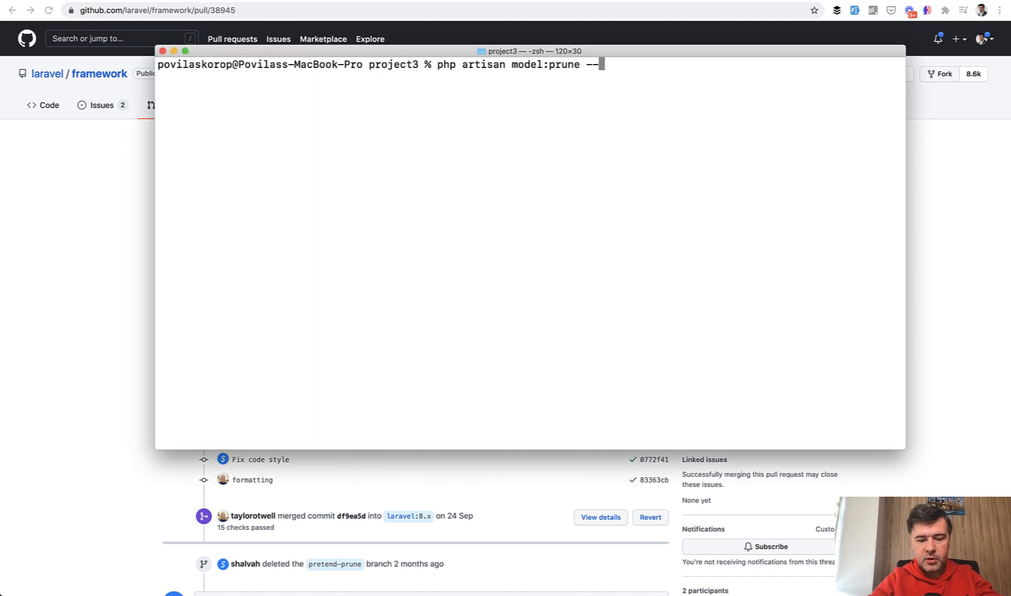
{"action": "type", "text": "pretend"}
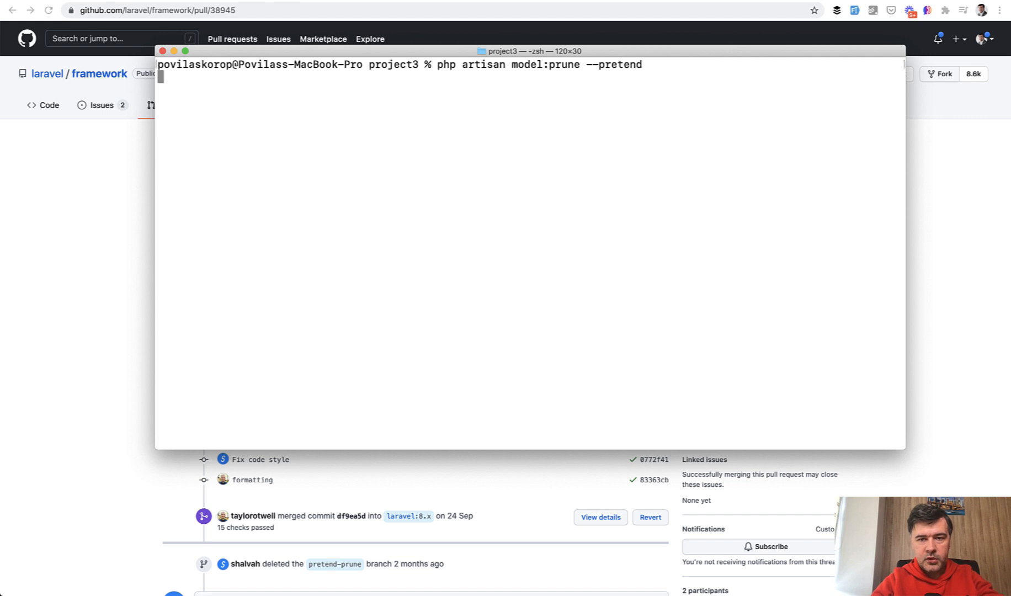
{"action": "key", "text": "Return"}
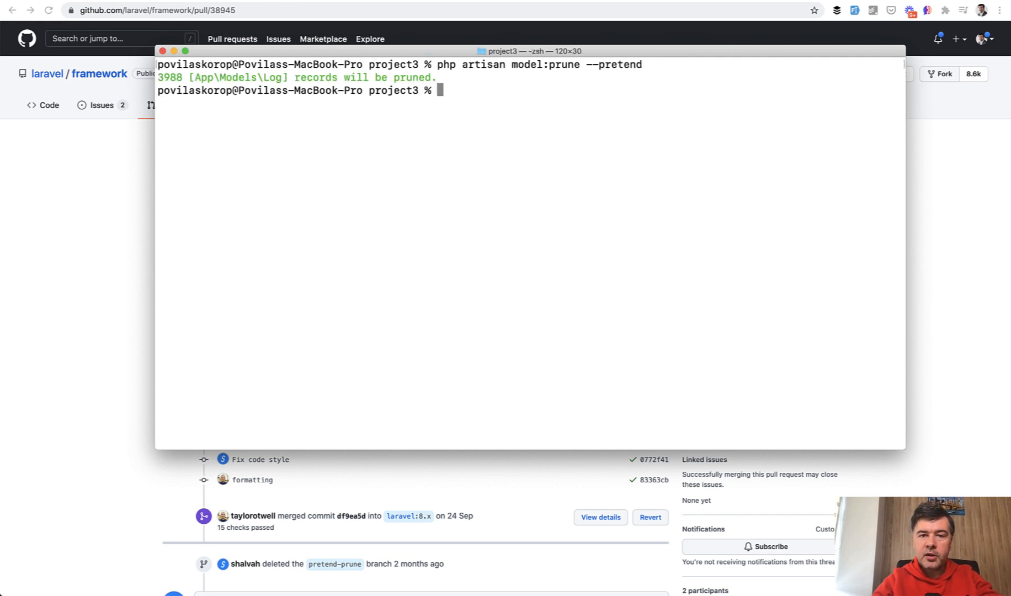
{"action": "mouse_move", "coordinate": [99, 240]}
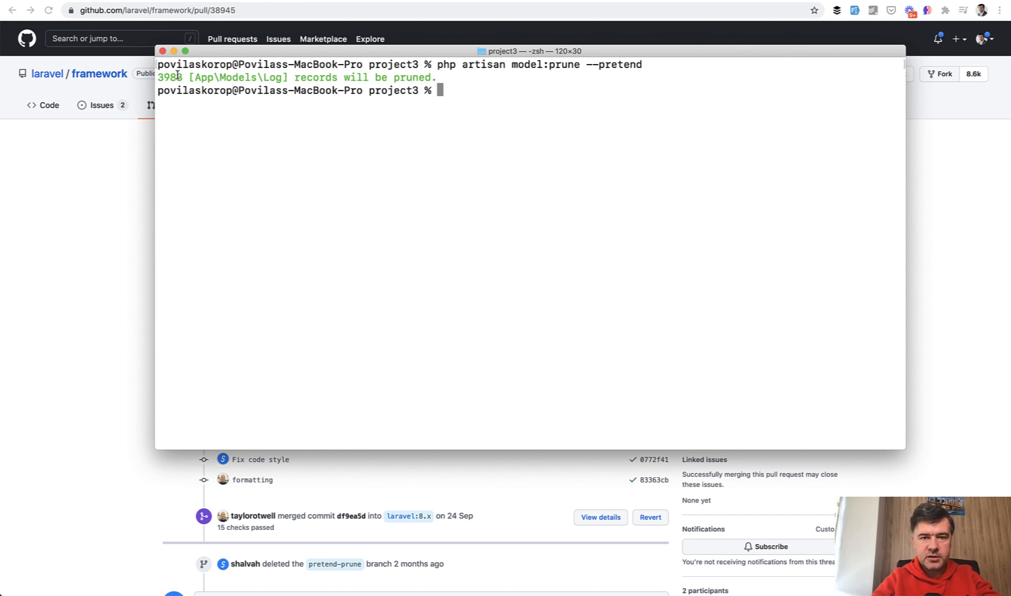
{"action": "type", "text": "php artisan model:prune --prete"}
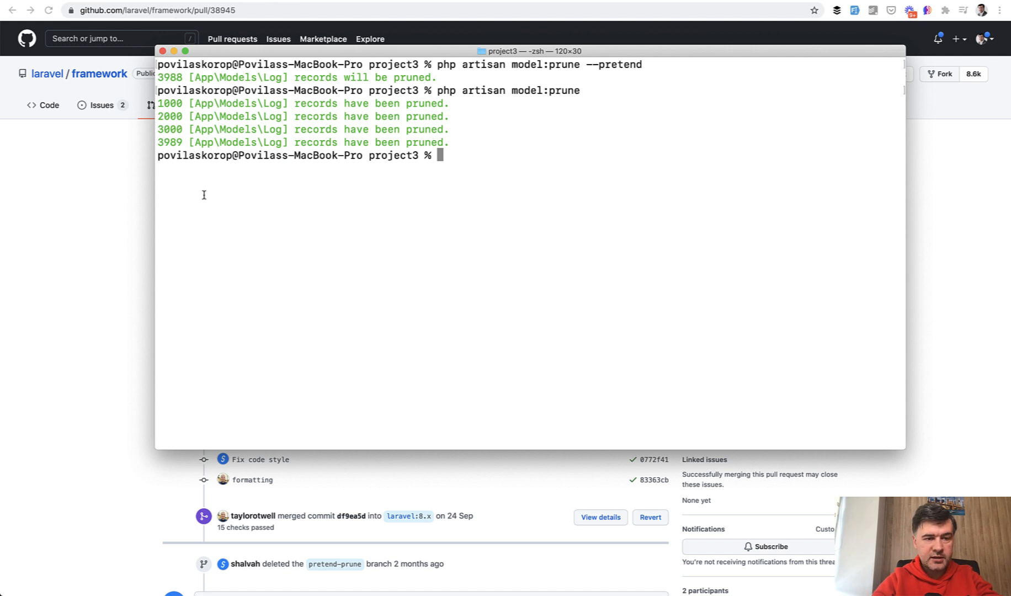
{"action": "mouse_move", "coordinate": [184, 137]}
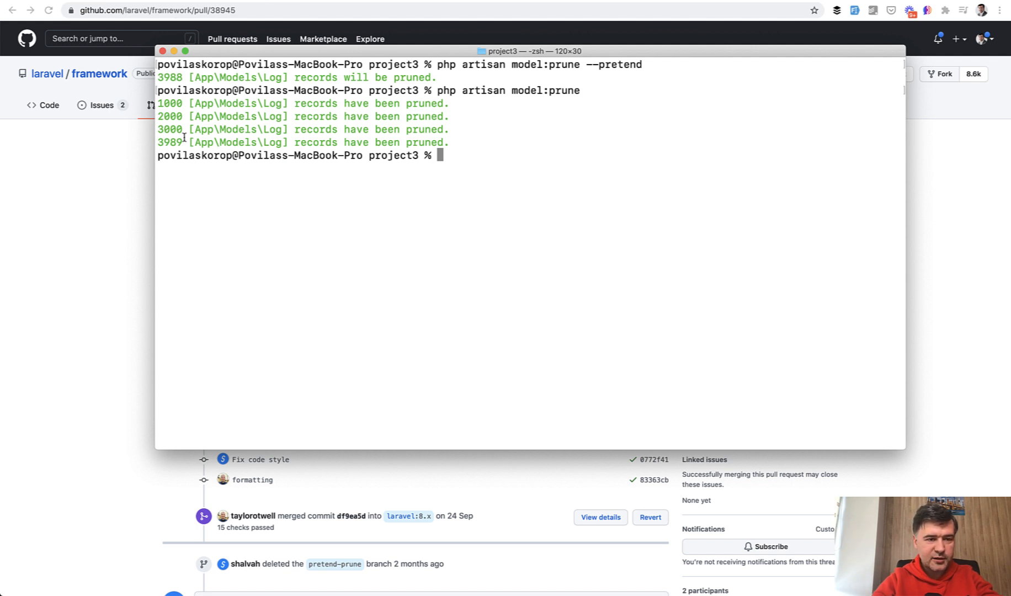
{"action": "mouse_move", "coordinate": [387, 266]}
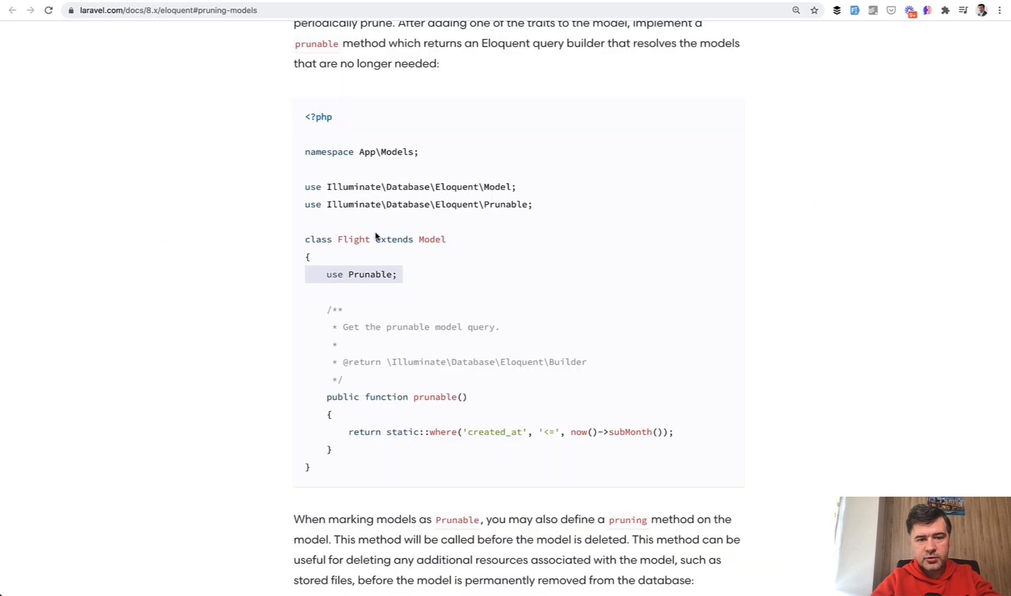
Scroll past the pruning() example to scheduling model:prune daily in the console Kernel
{"action": "scroll", "scroll_direction": "down", "scroll_amount": 3}
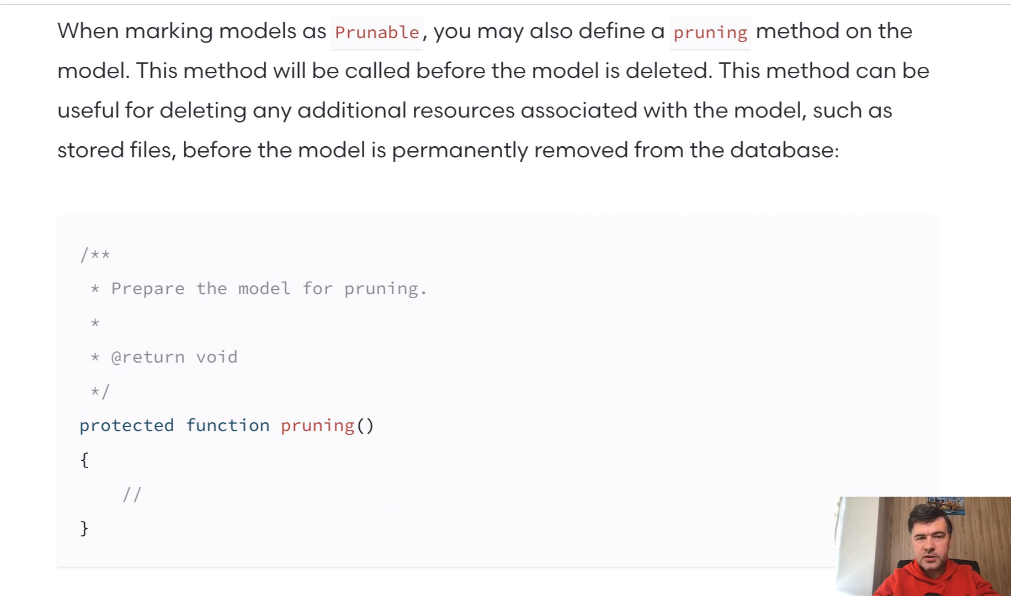
{"action": "scroll", "scroll_direction": "down", "scroll_amount": 3}
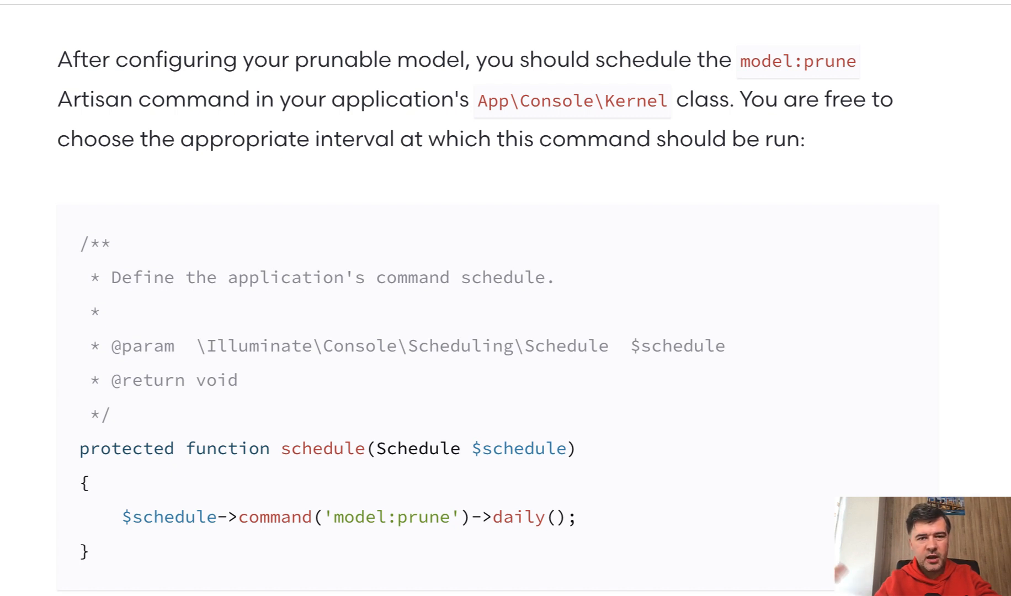
{"action": "mouse_move", "coordinate": [441, 371]}
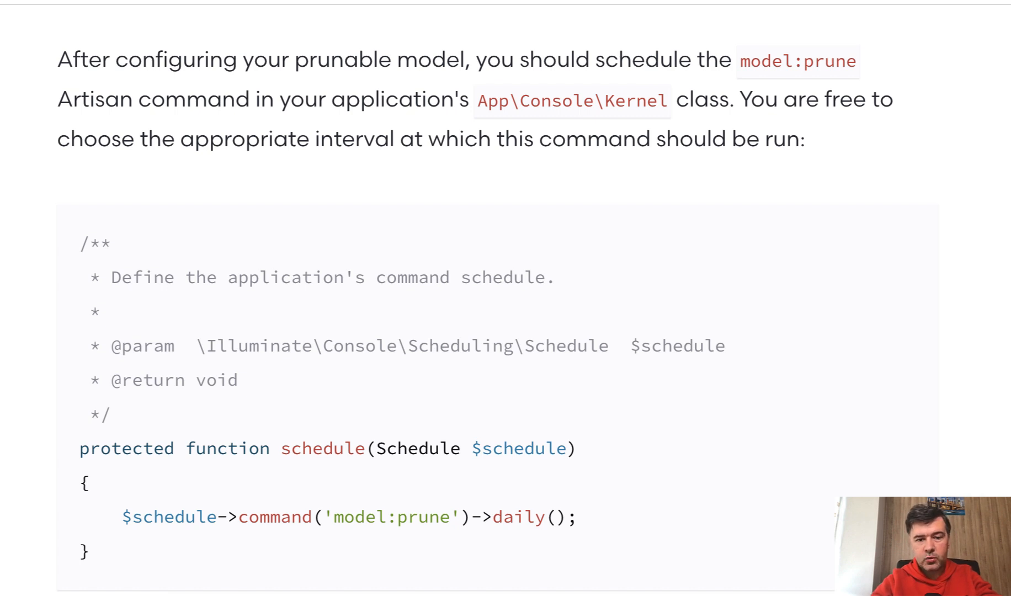
Scroll through the --model, --pretend and MassPrunable docs, then back to Pruning Models
{"action": "scroll", "scroll_direction": "down", "scroll_amount": 3}
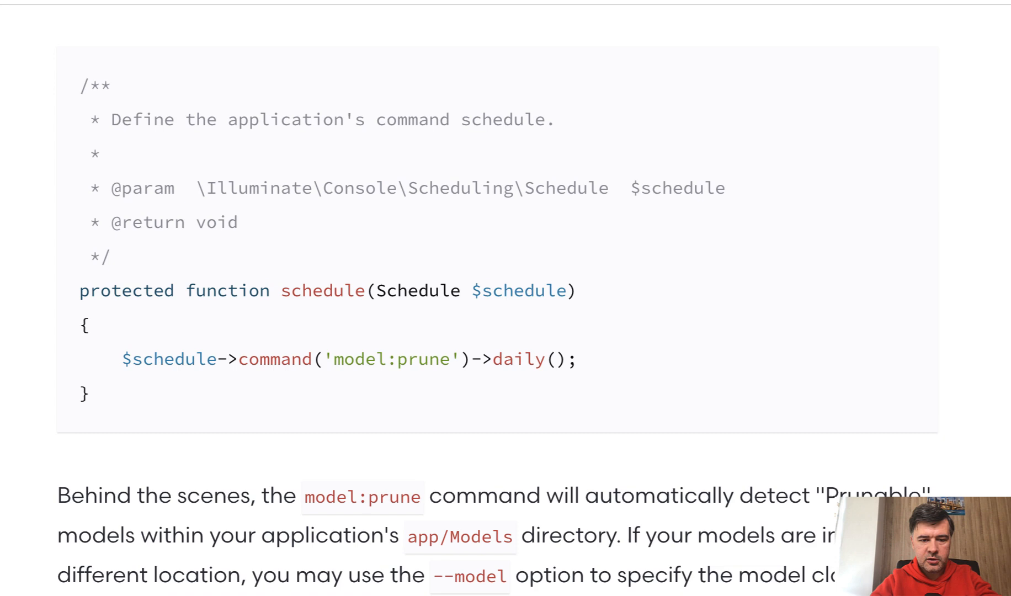
{"action": "scroll", "scroll_direction": "down", "scroll_amount": 3}
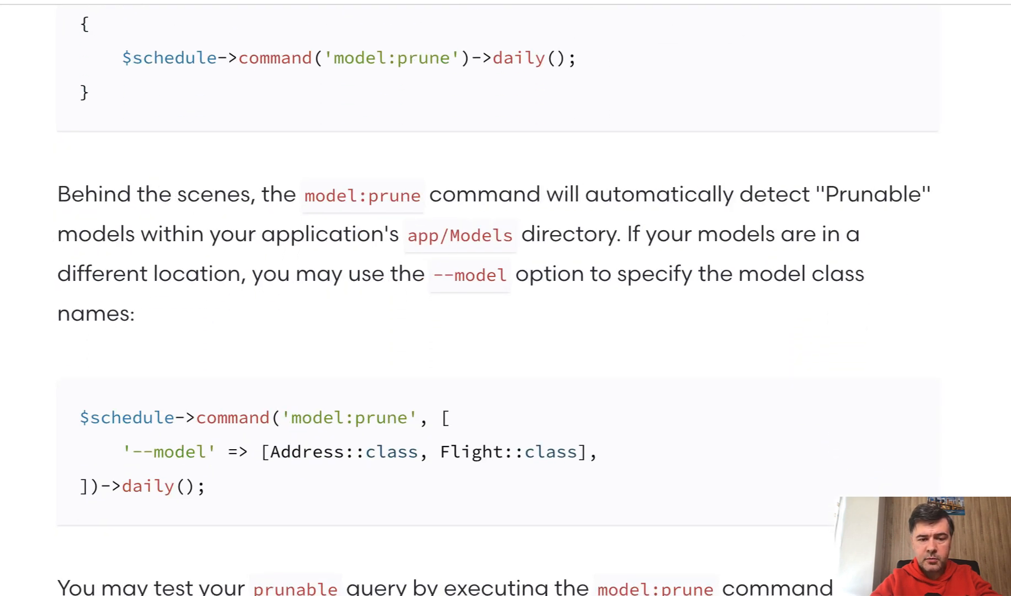
{"action": "scroll", "scroll_direction": "down", "scroll_amount": 3}
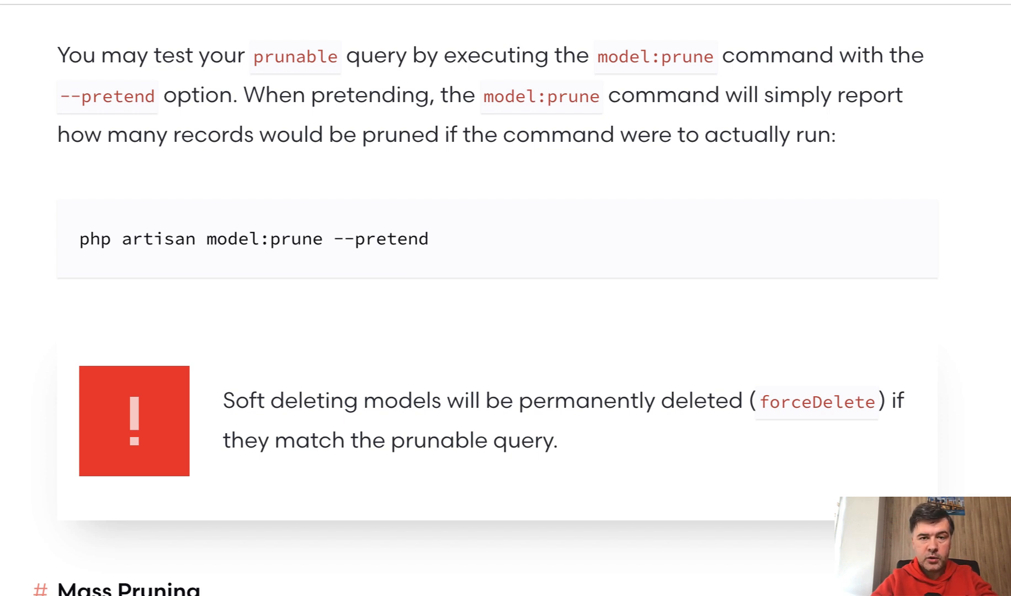
{"action": "scroll", "scroll_direction": "down", "scroll_amount": 3}
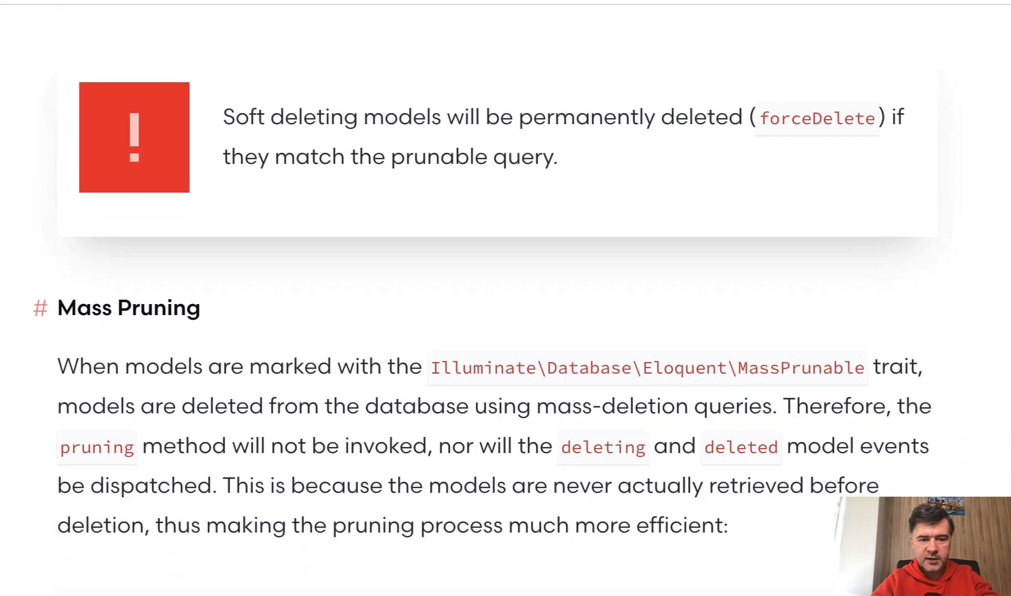
{"action": "scroll", "scroll_direction": "down", "scroll_amount": 3}
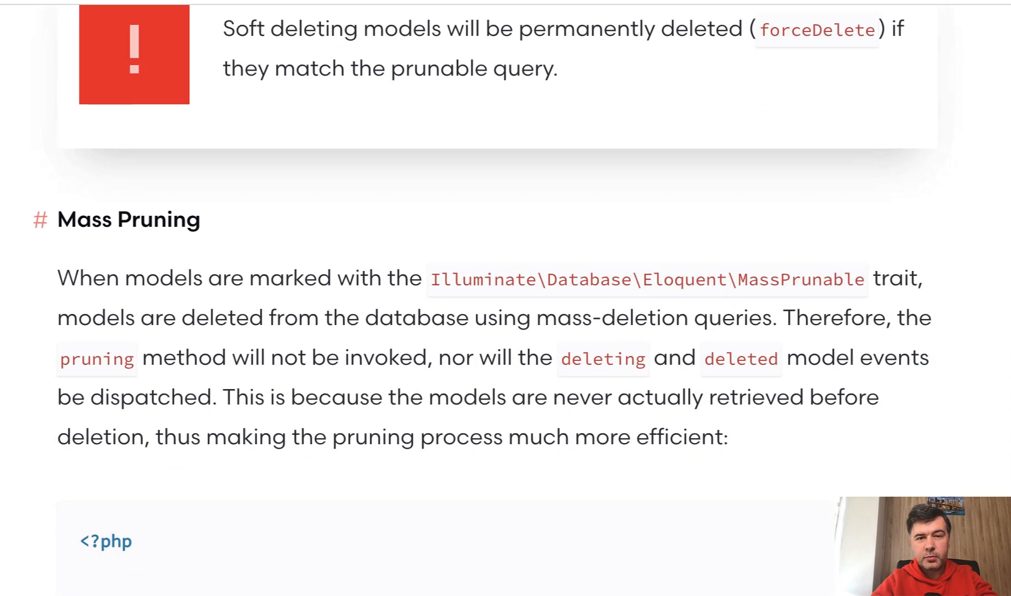
{"action": "scroll", "scroll_direction": "down", "scroll_amount": 3}
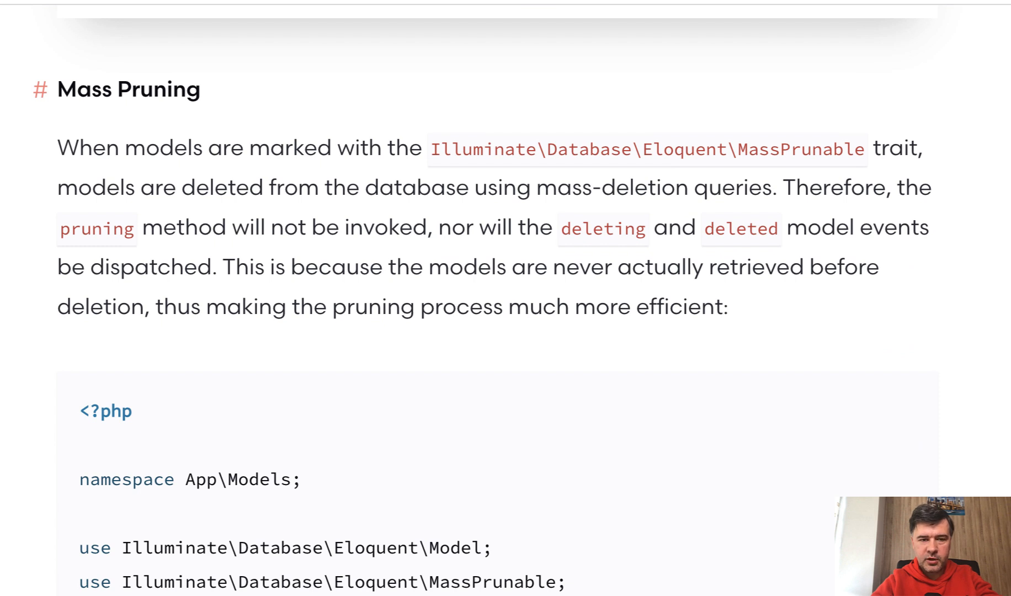
{"action": "scroll", "scroll_direction": "down", "scroll_amount": 3}
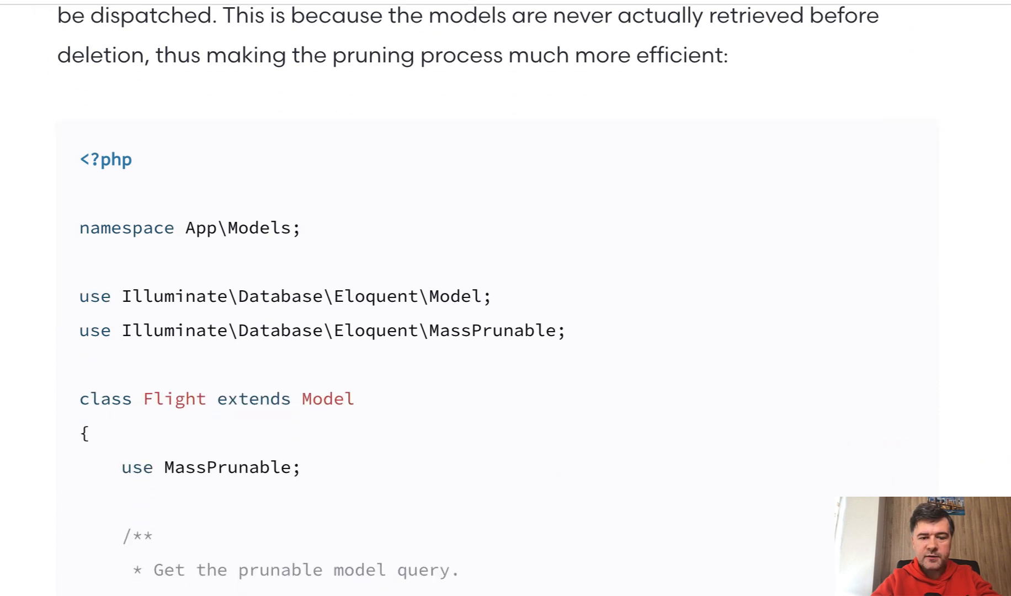
{"action": "scroll", "scroll_direction": "down", "scroll_amount": 3}
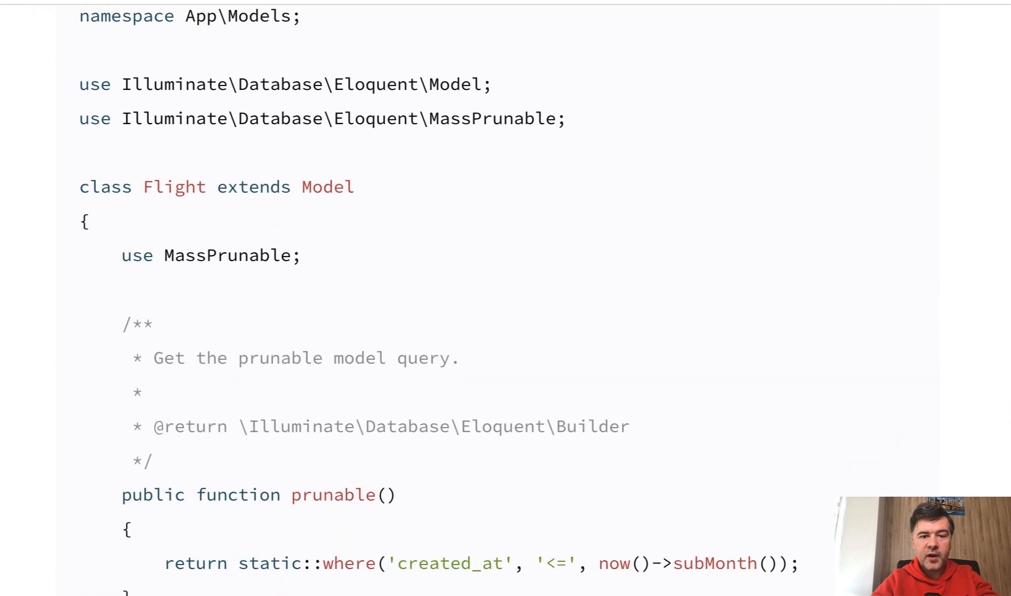
{"action": "scroll", "scroll_direction": "down", "scroll_amount": 3}
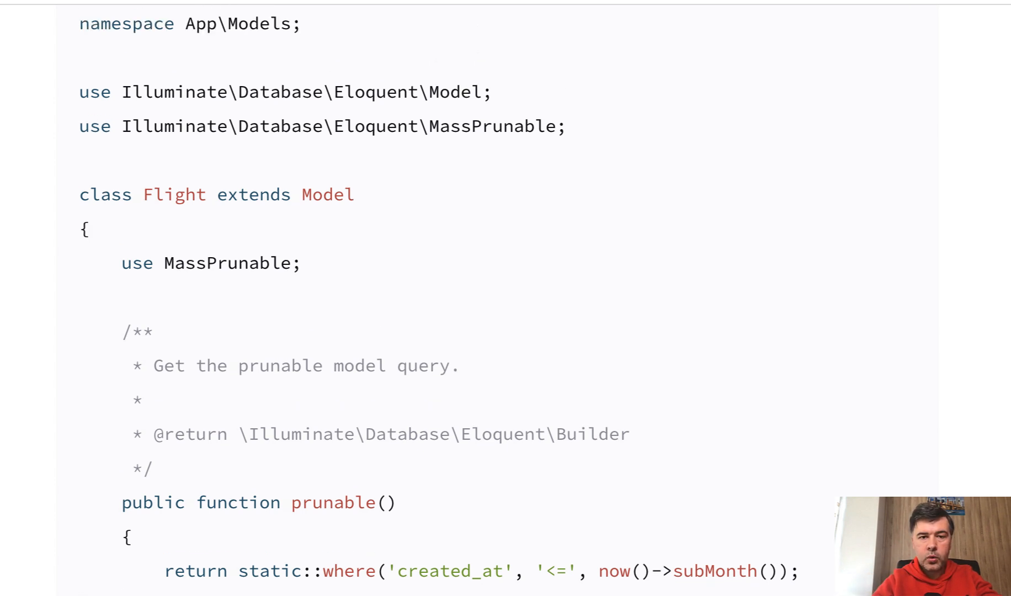
{"action": "scroll", "scroll_direction": "down", "scroll_amount": 3}
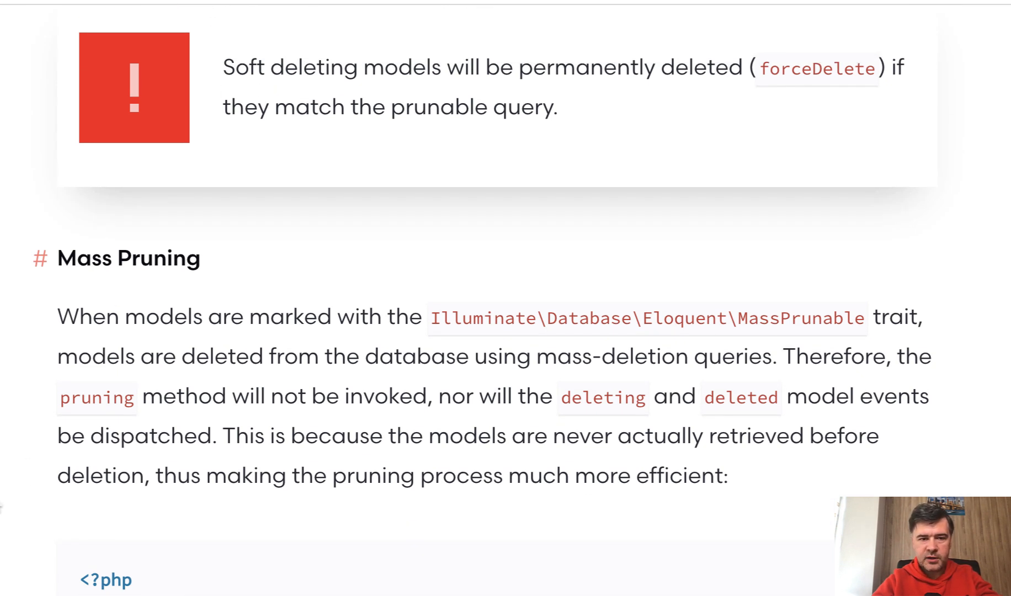
{"action": "scroll", "scroll_direction": "up", "scroll_amount": 3}
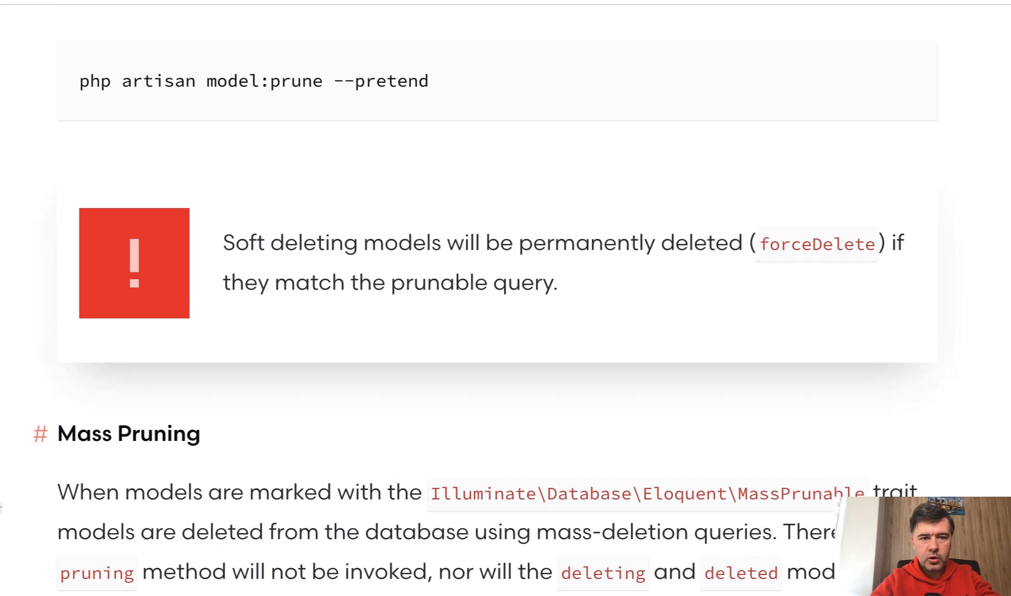
{"action": "scroll", "scroll_direction": "up", "scroll_amount": 3}
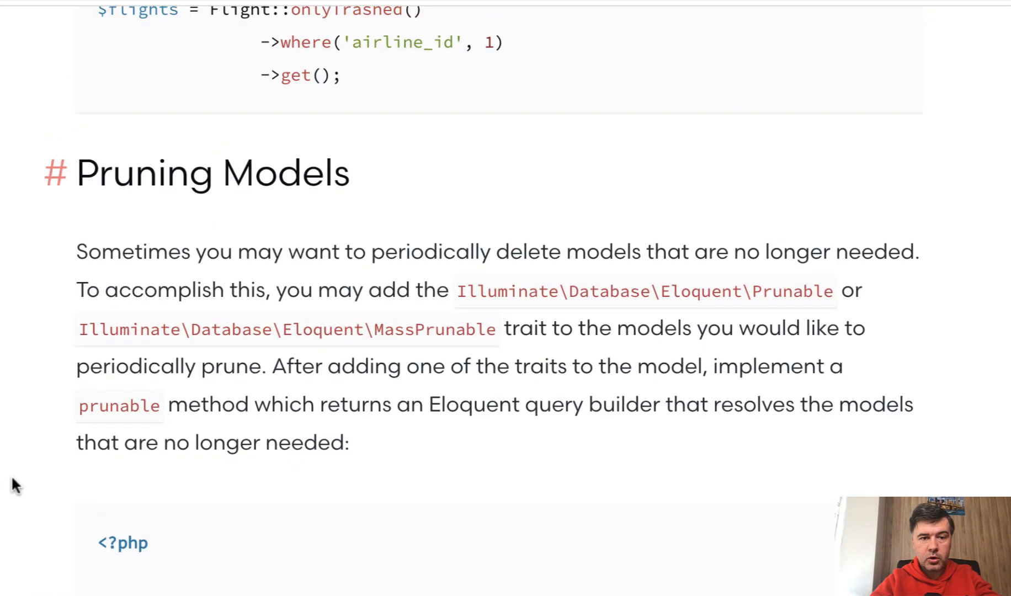